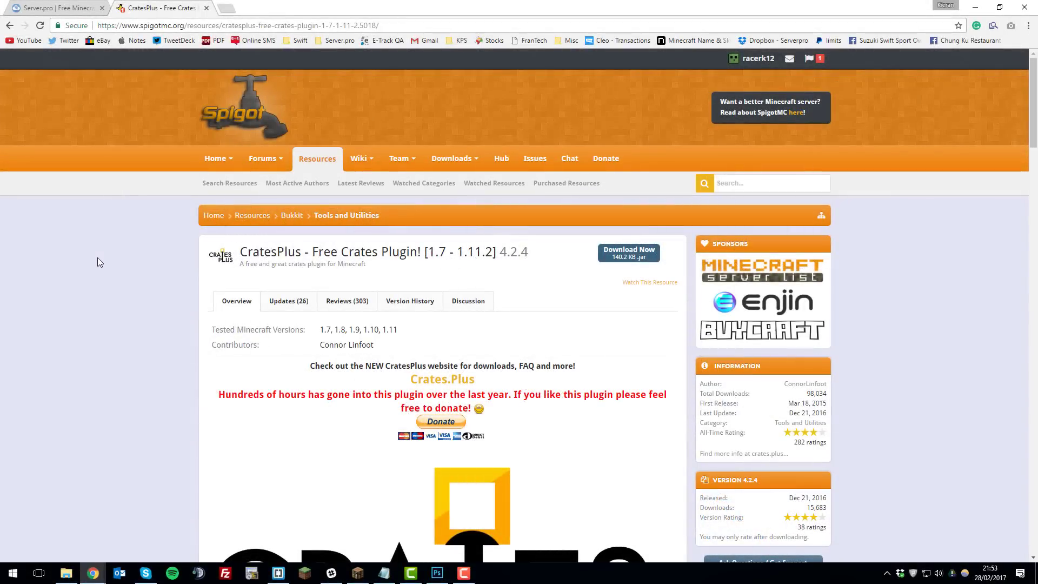
mouse_move(120, 247)
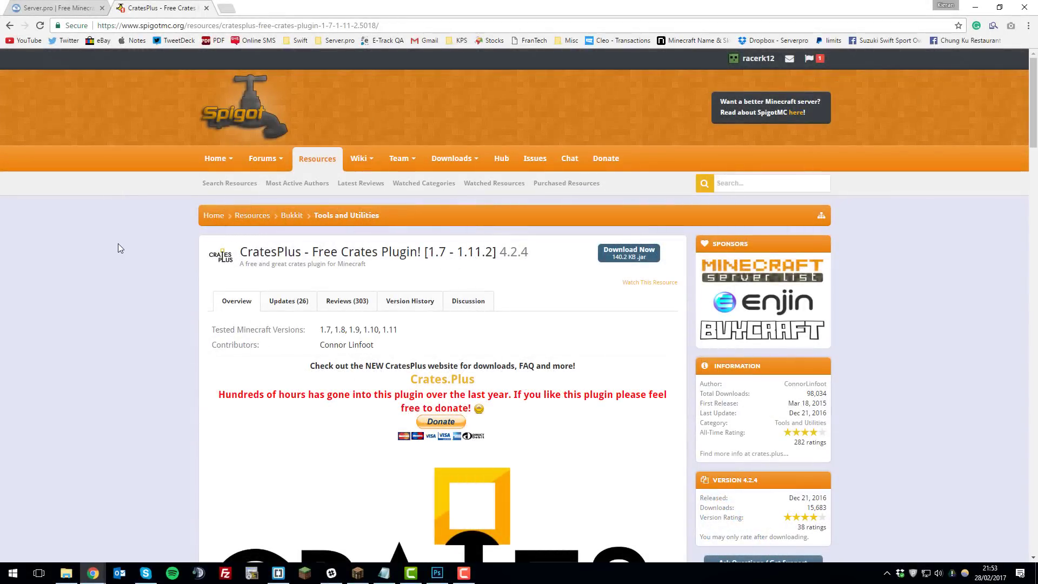
mouse_move(222, 259)
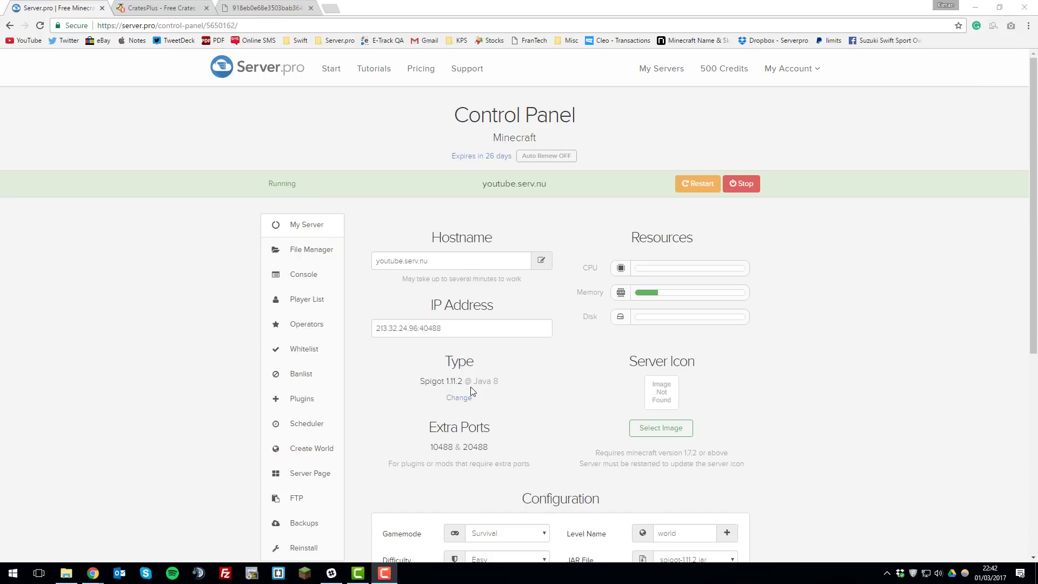
mouse_move(318, 404)
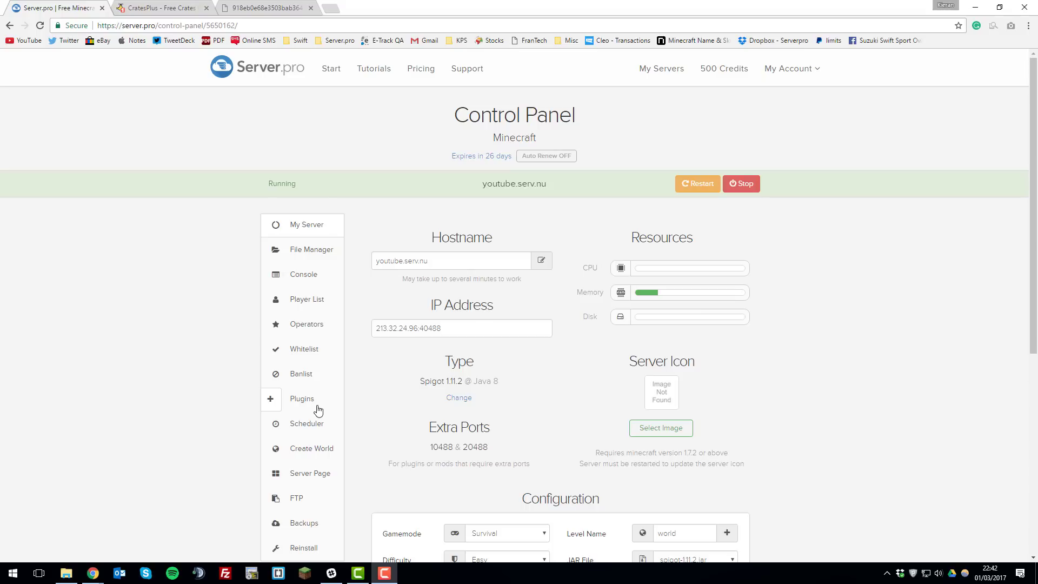
Step: Find CratesPlus in the Spigot plugin catalogue and install its latest version, 4.2.4
click(302, 397)
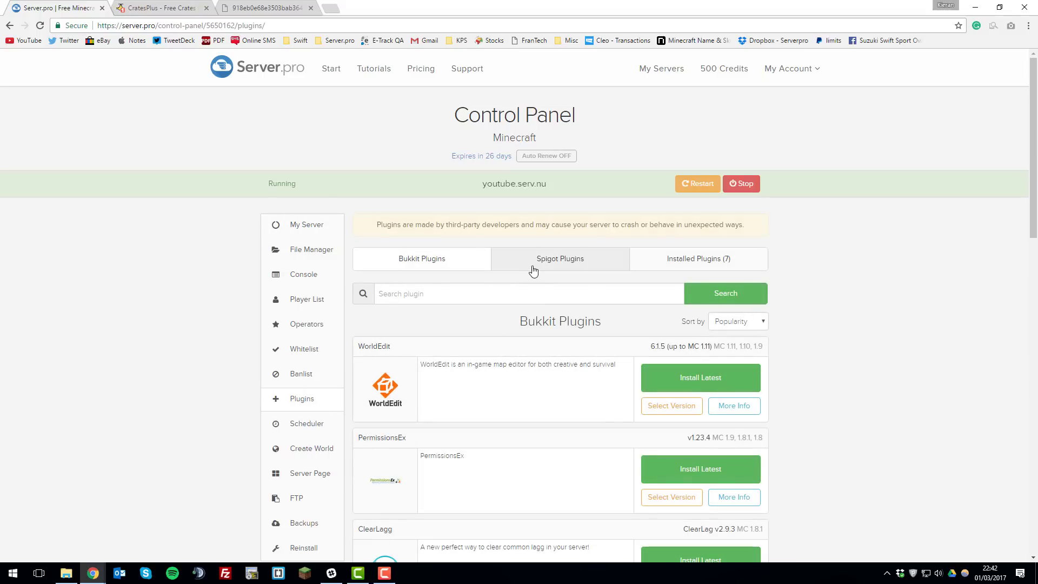
click(560, 259)
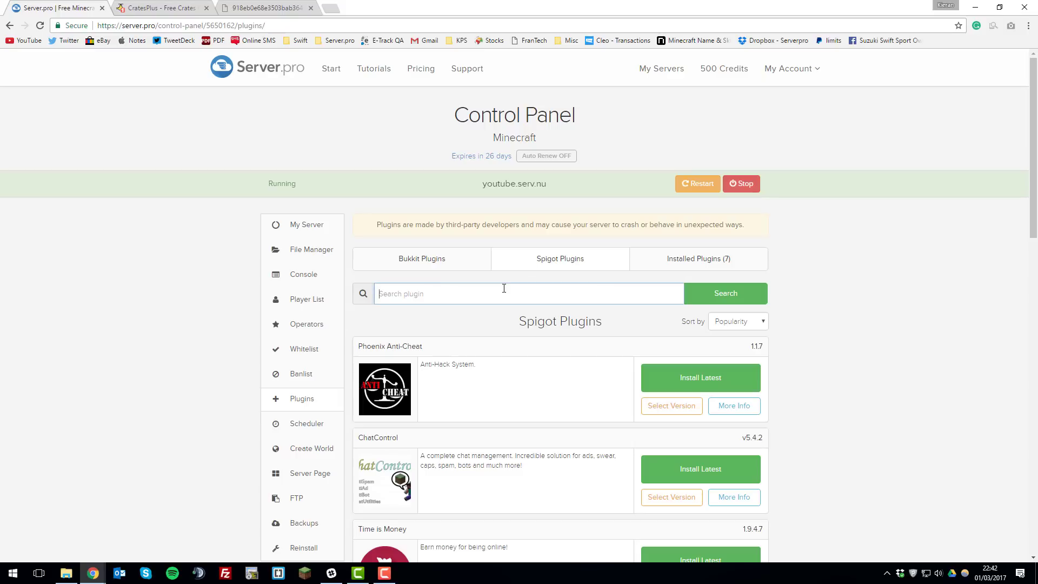
text(CratesPlus)
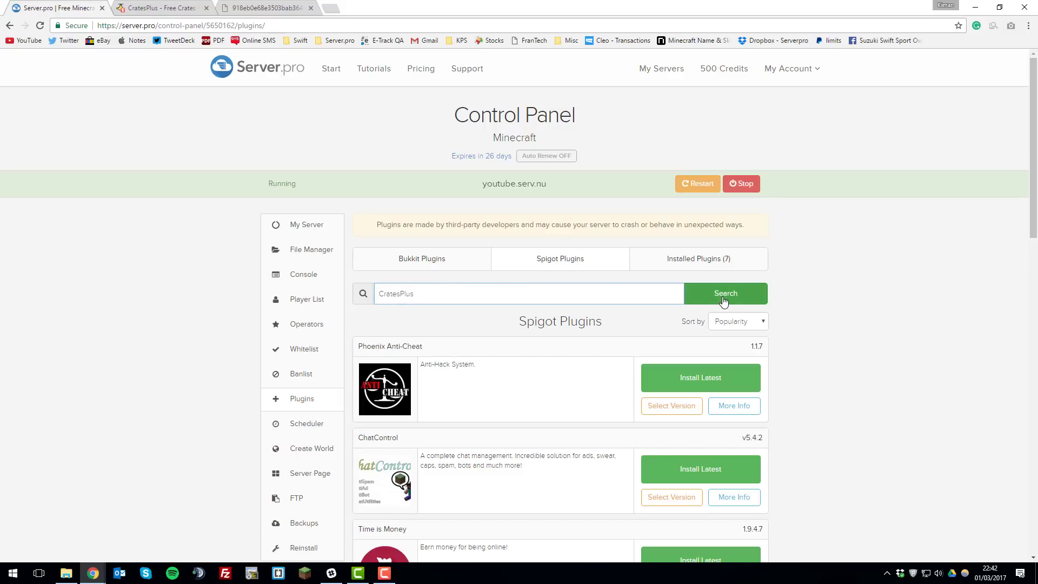
click(726, 293)
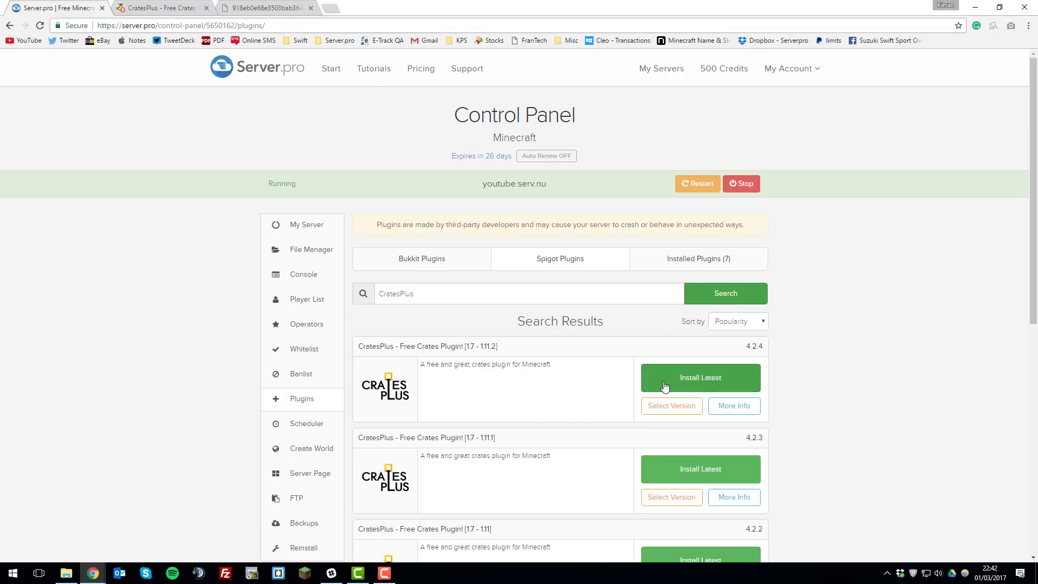
click(699, 378)
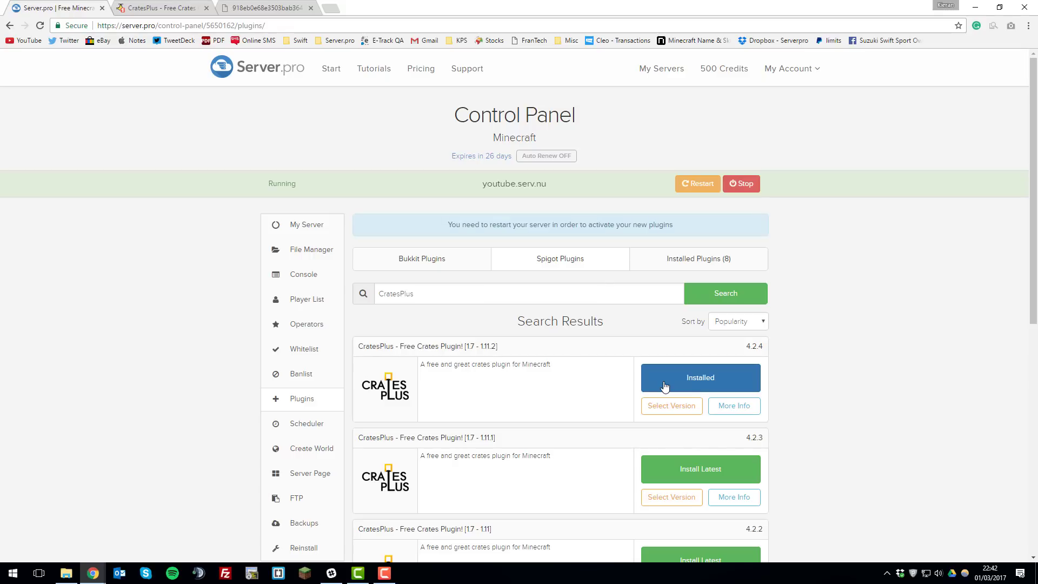
click(696, 184)
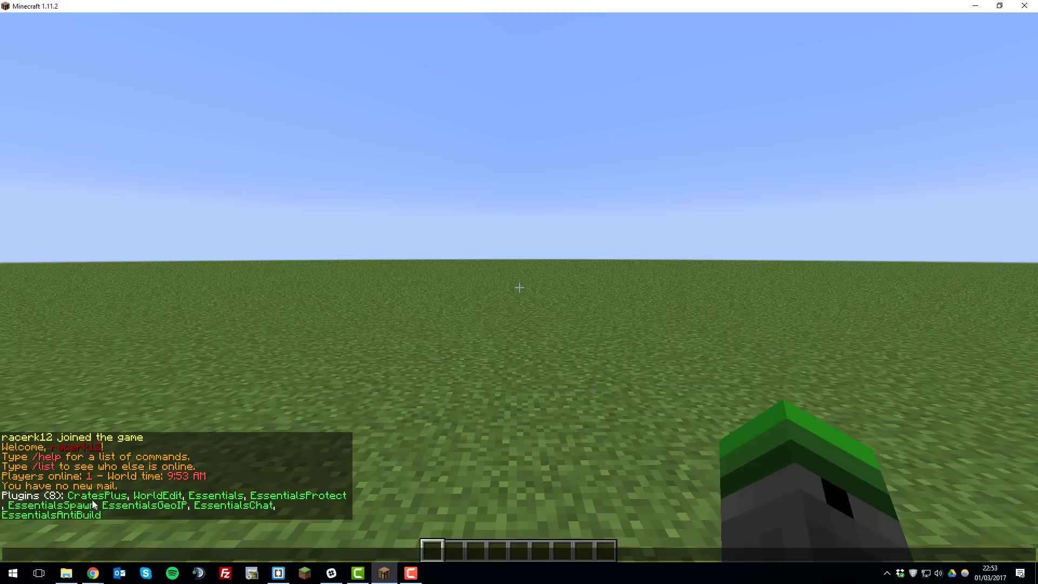
Step: Run /crate in chat to show the CratesPlus v4.2.4 command help
text(/crate)
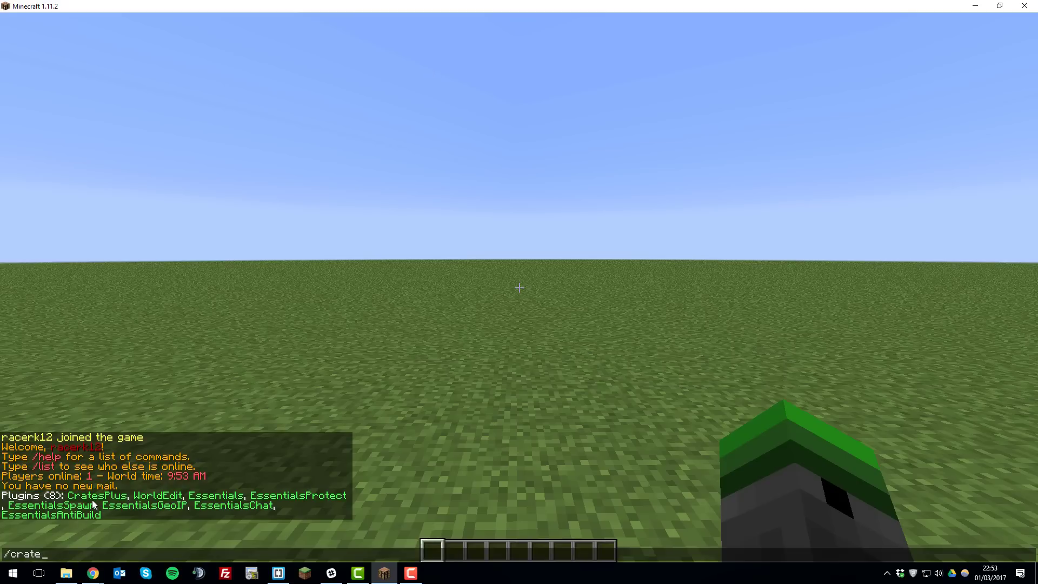
key(Return)
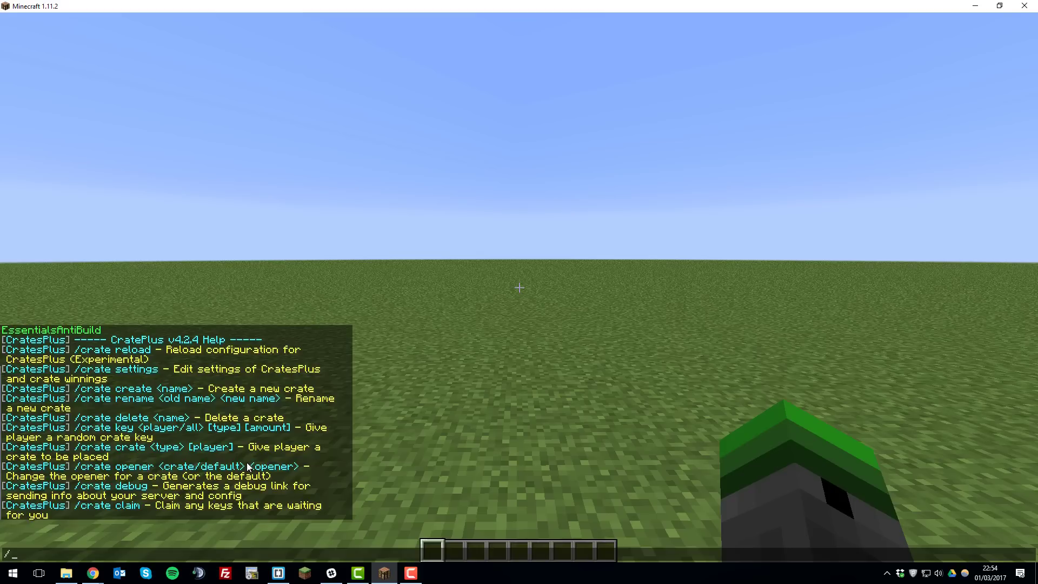
Step: Create a crate named 'tutorial' and open the CratesPlus Settings menu with /crate settings
text(crate create)
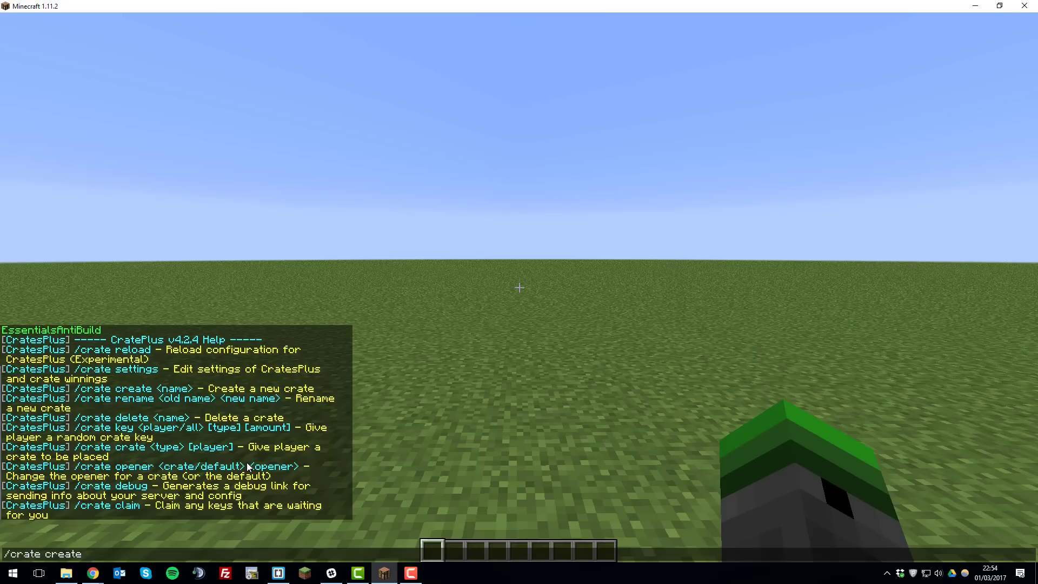
text(tutorial)
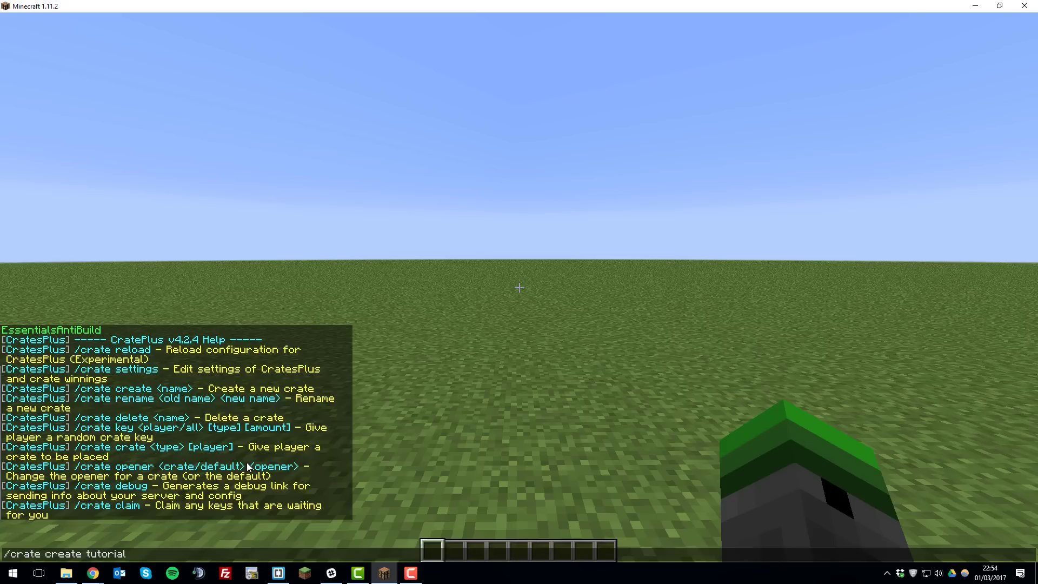
key(Return)
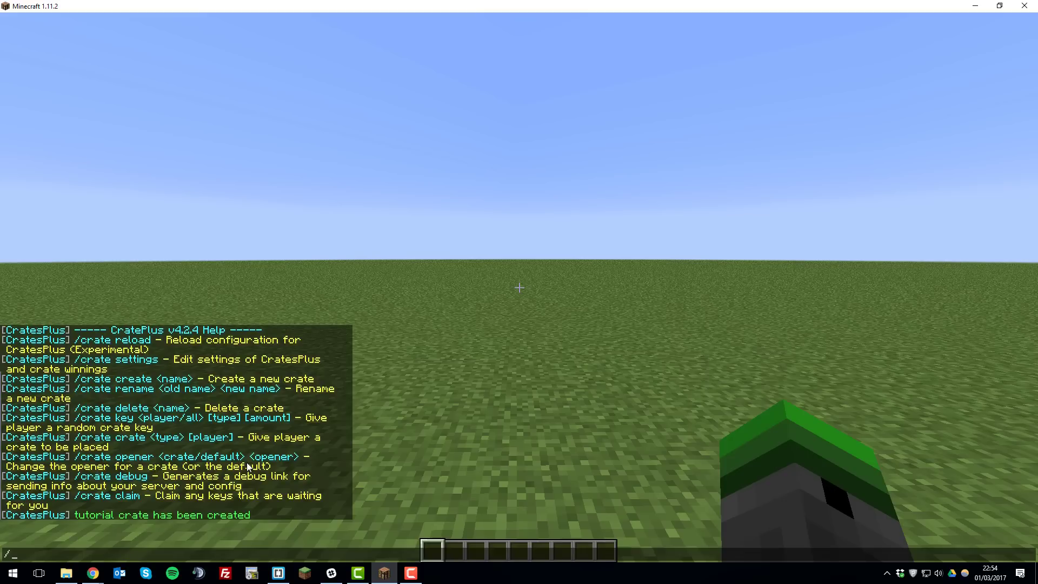
text(crate settings)
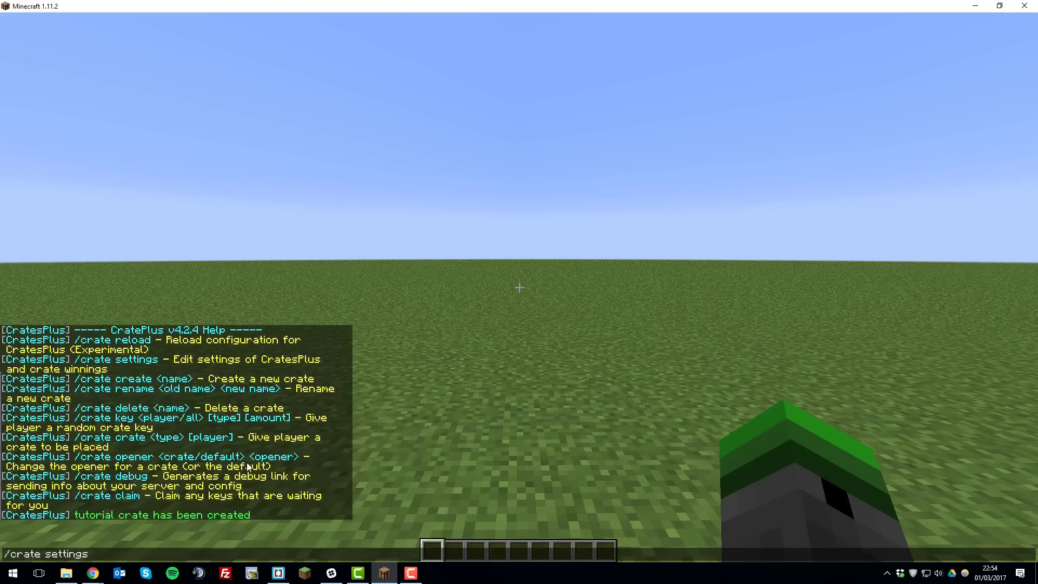
key(Return)
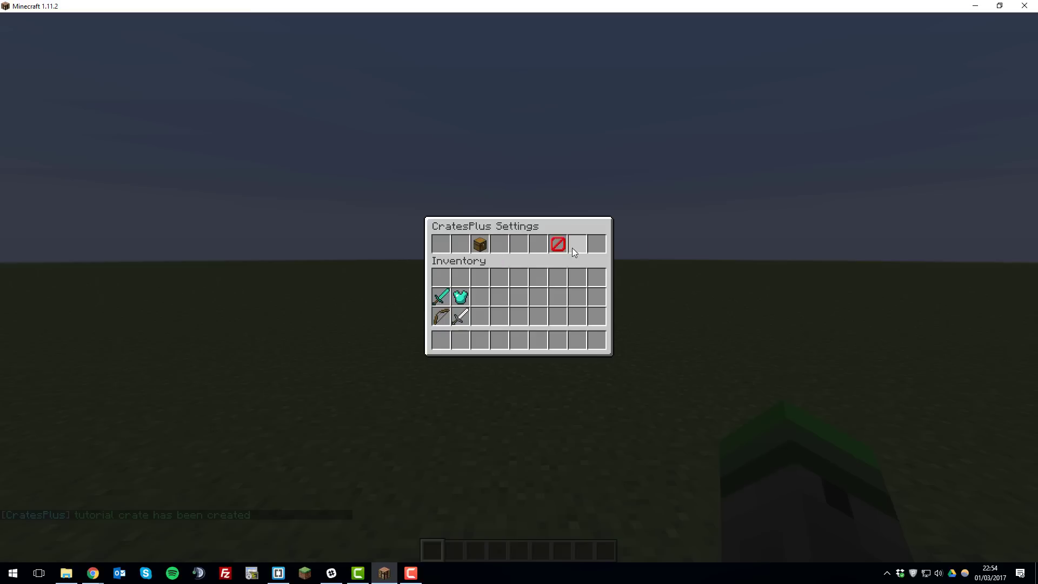
Step: Edit the tutorial crate's winnings to a diamond chestplate, diamond sword and bow, and save
click(557, 244)
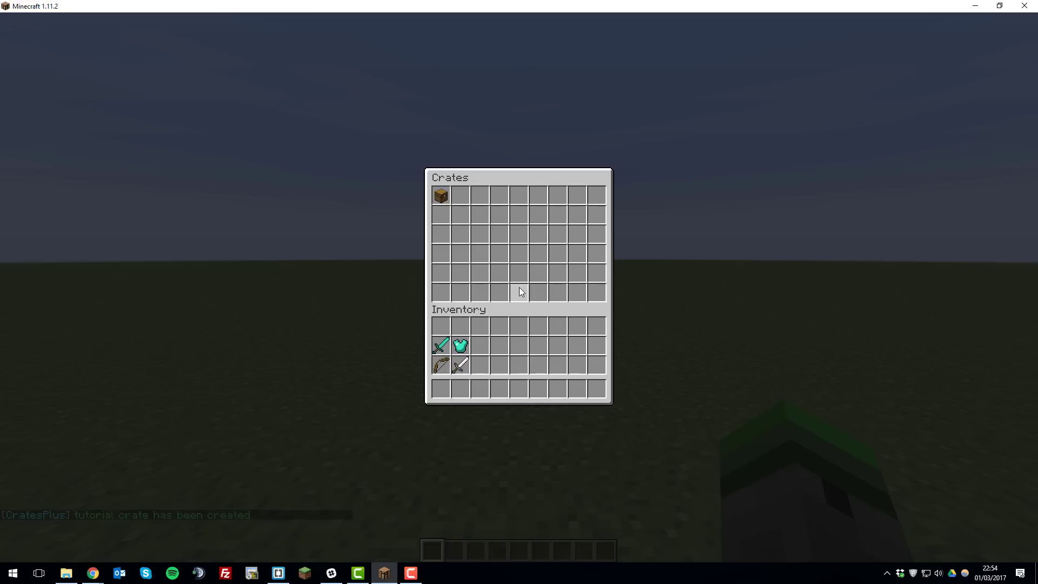
mouse_move(441, 196)
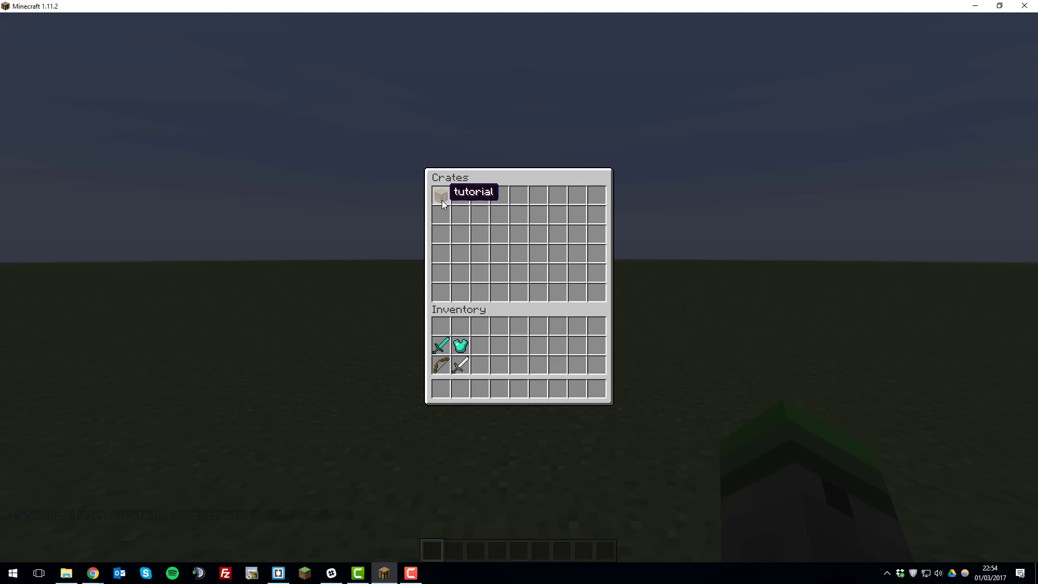
click(441, 194)
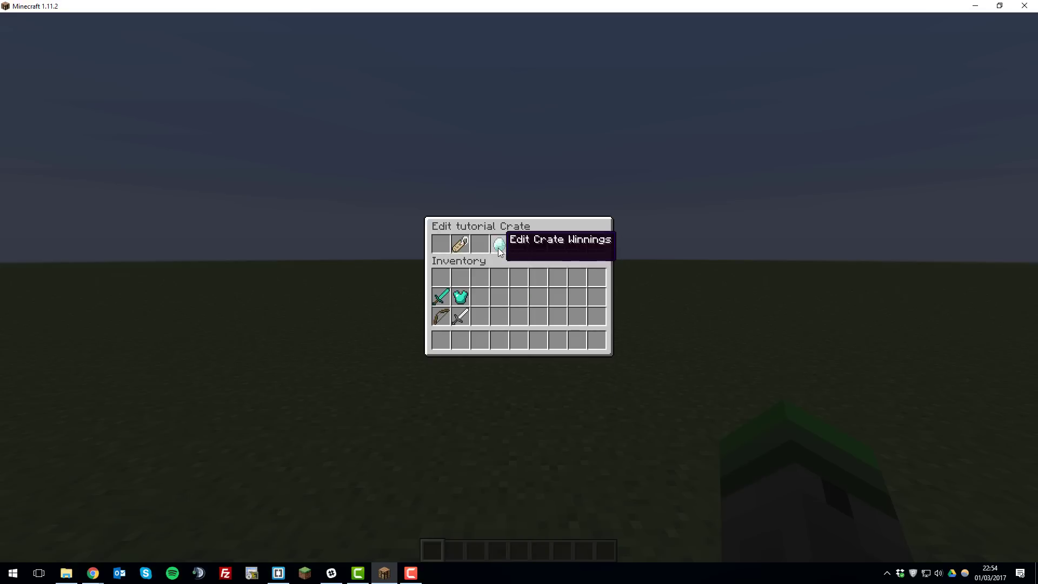
mouse_move(540, 246)
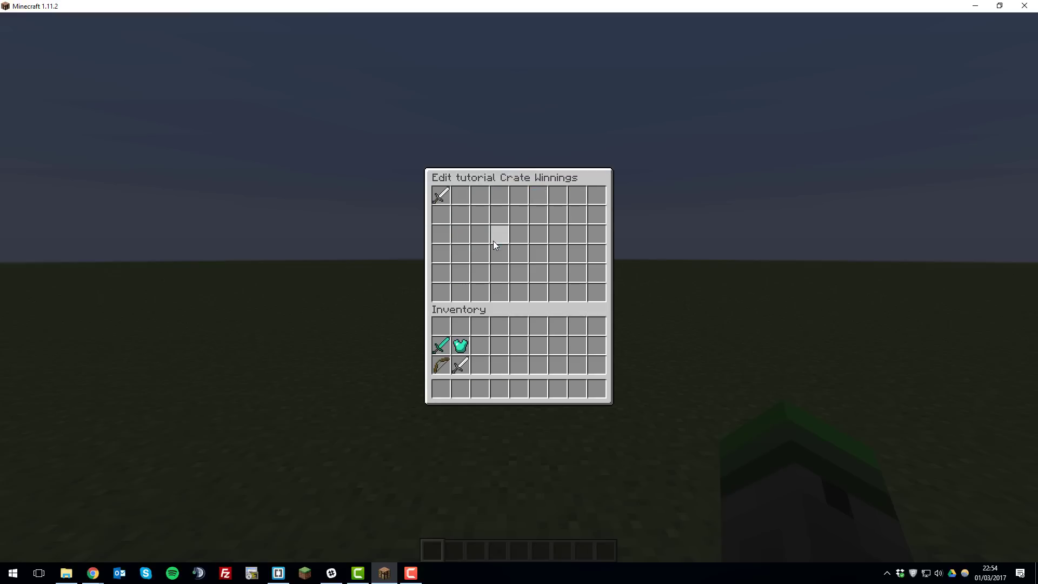
mouse_move(441, 194)
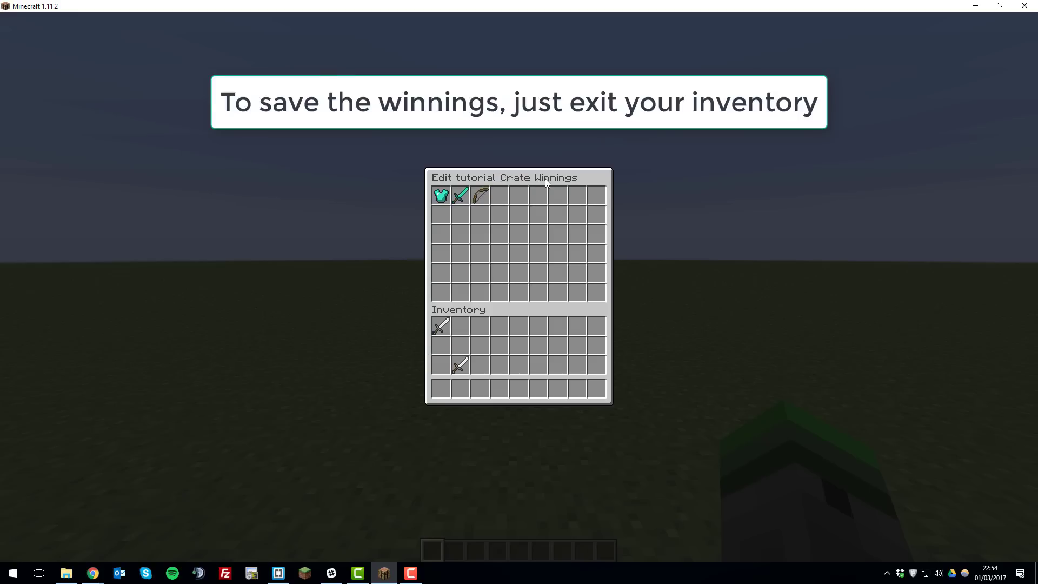
key(Escape)
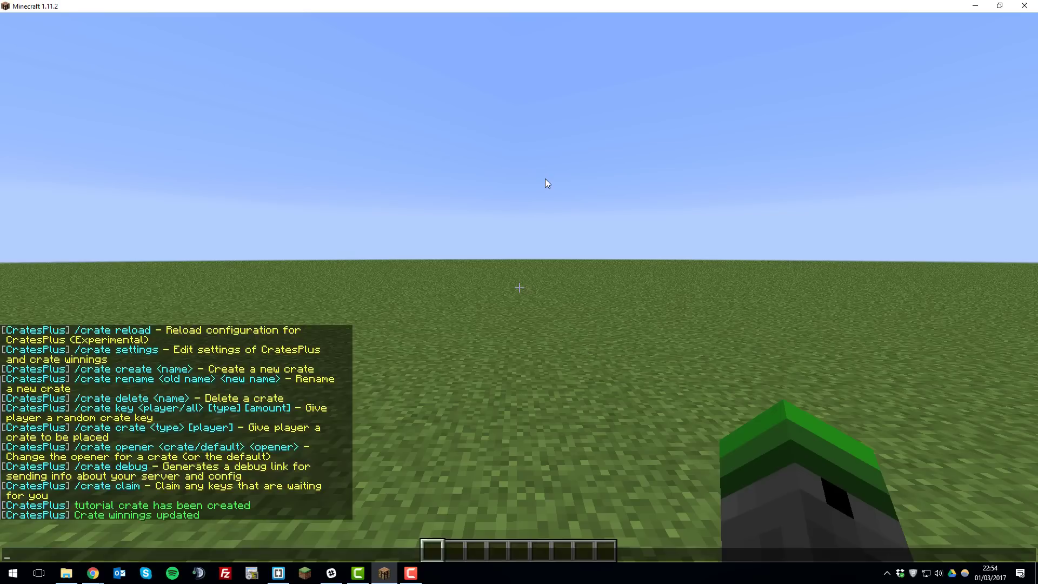
Step: Give yourself a tutorial crate, place it, and preview its possible wins: chestplate, sword, bow
text(/crate c)
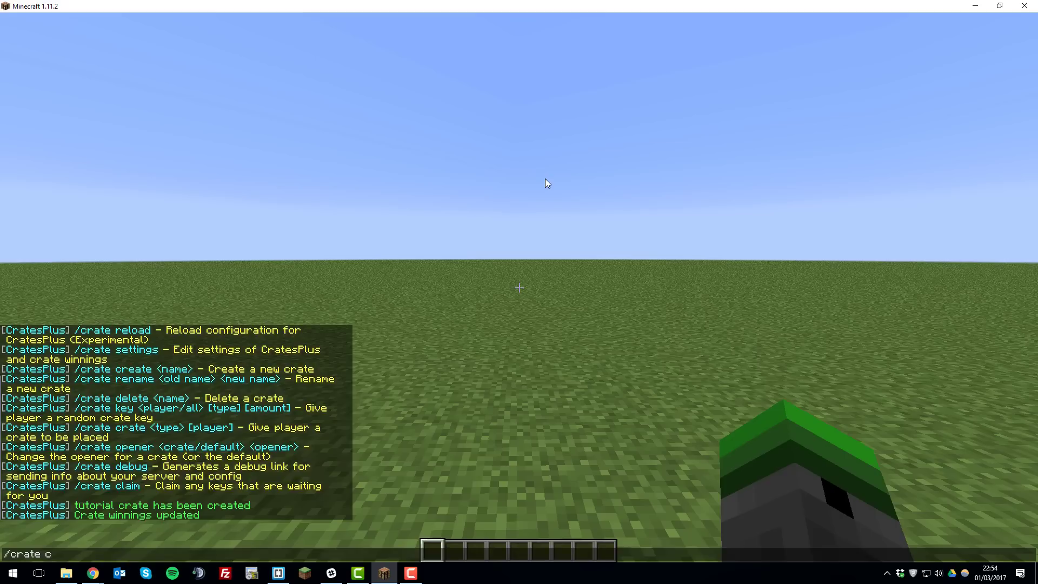
text(rate)
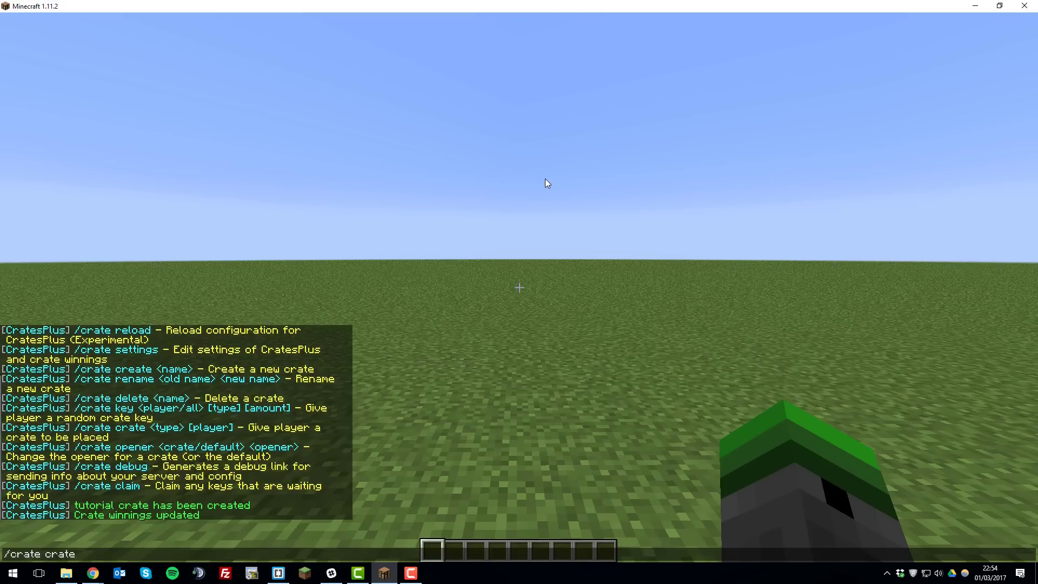
text(tutorial)
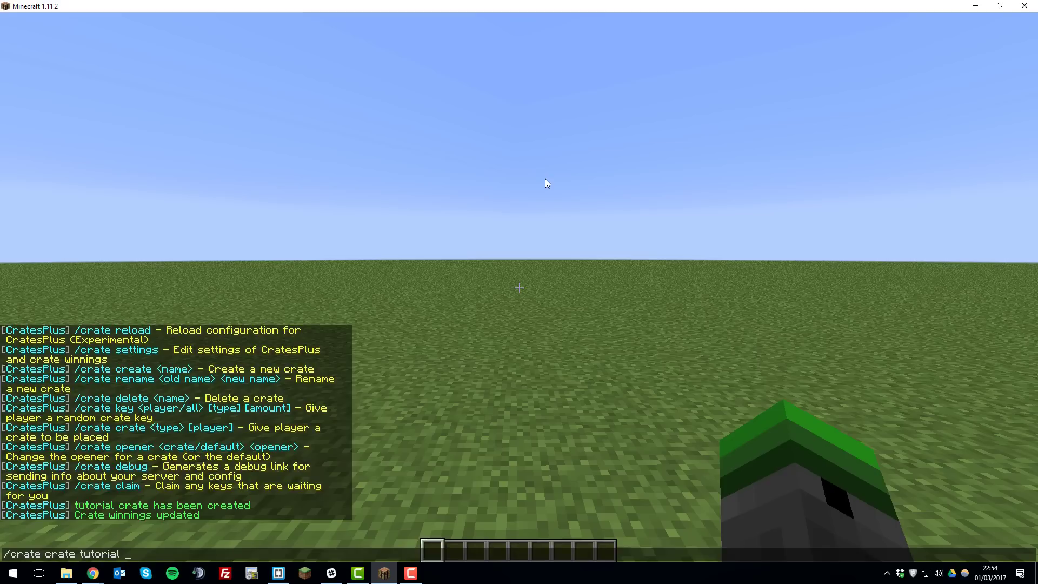
key(Return)
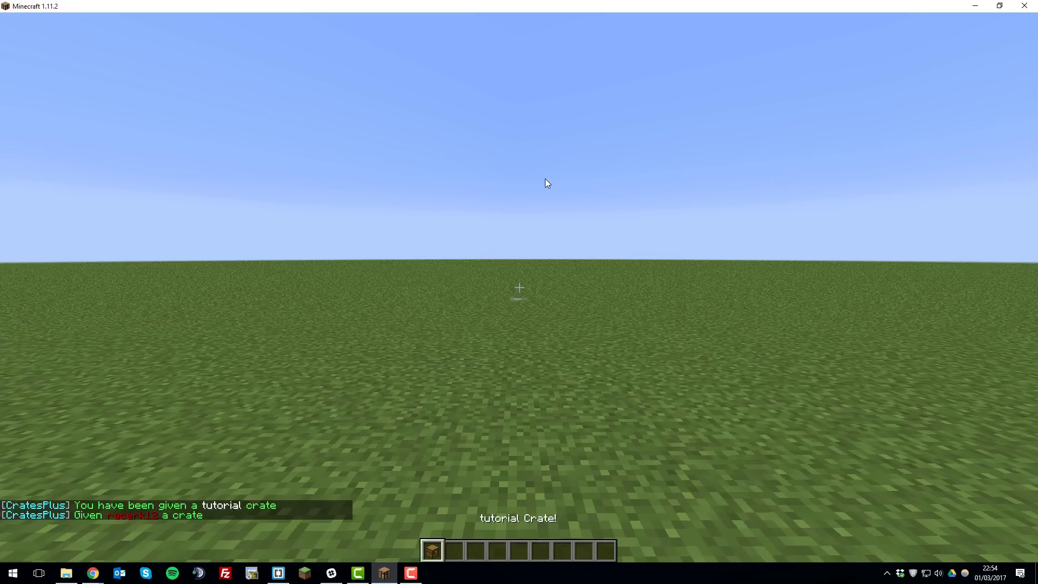
mouse_move(518, 287)
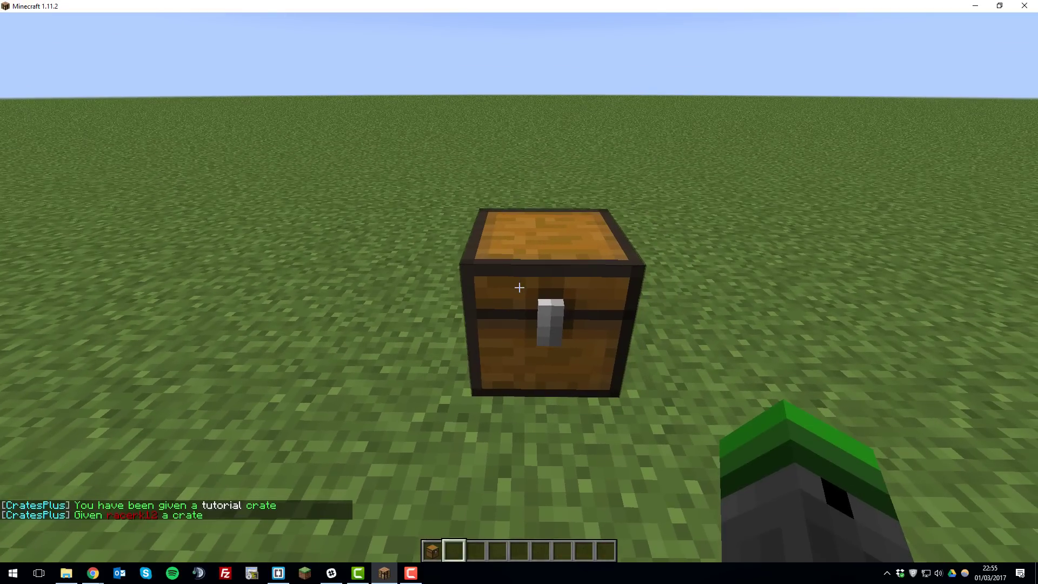
click(518, 287)
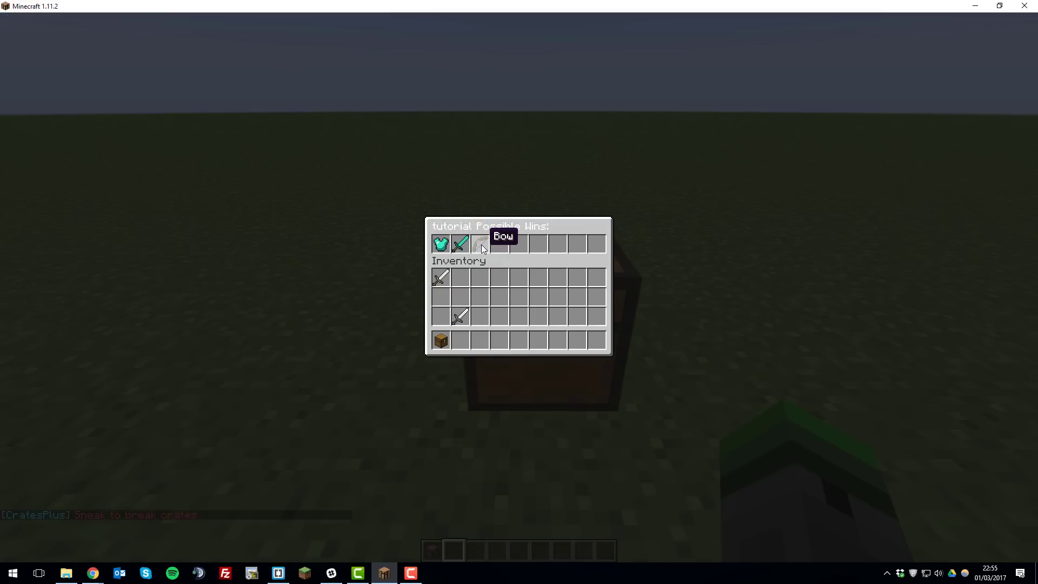
Step: Give racerk12 a tutorial crate key and use it to win a diamond sword
key(Escape)
text(/crat)
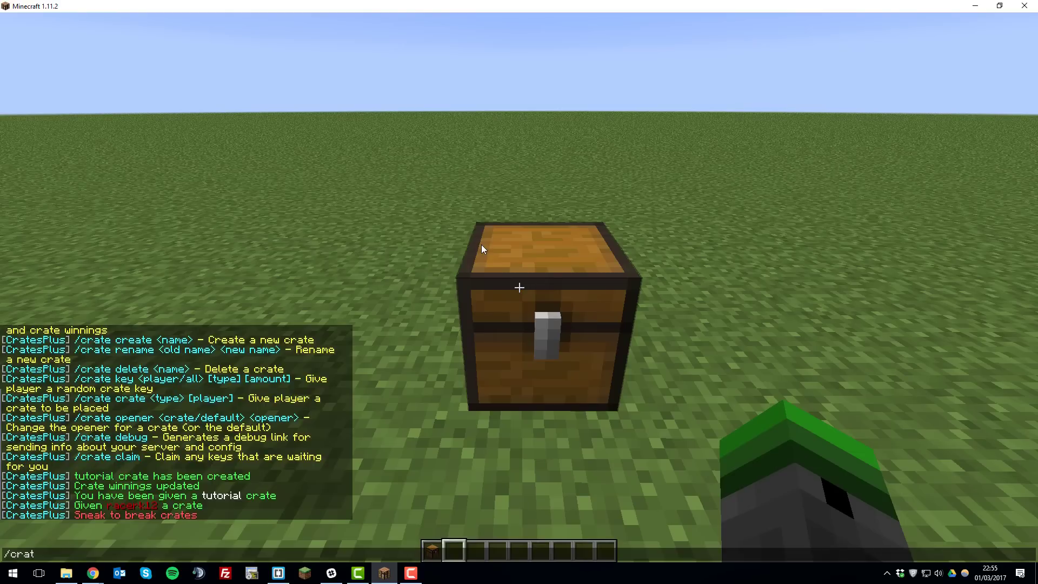
text(e key)
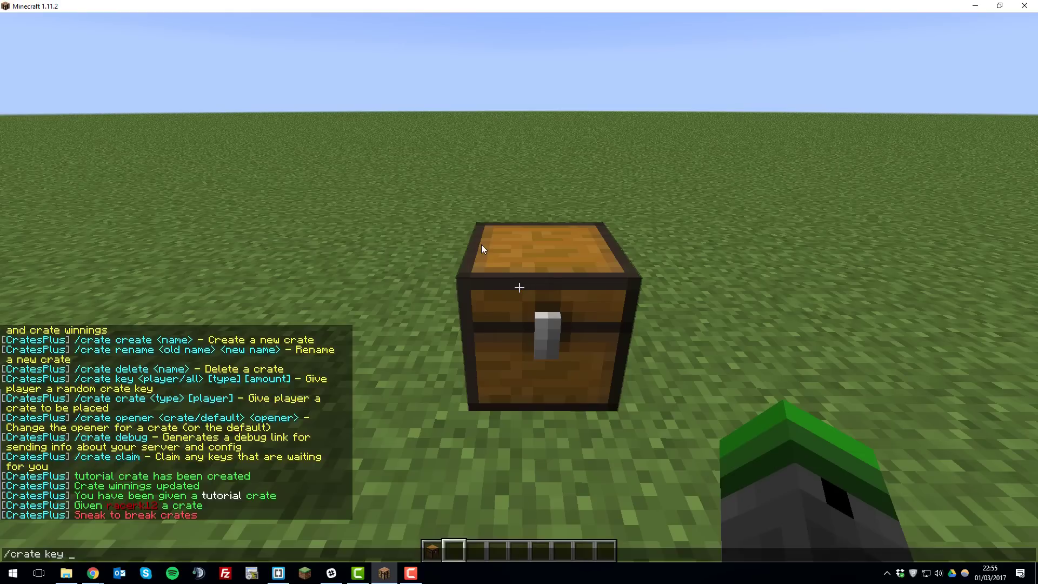
text(racerk12 tutorial)
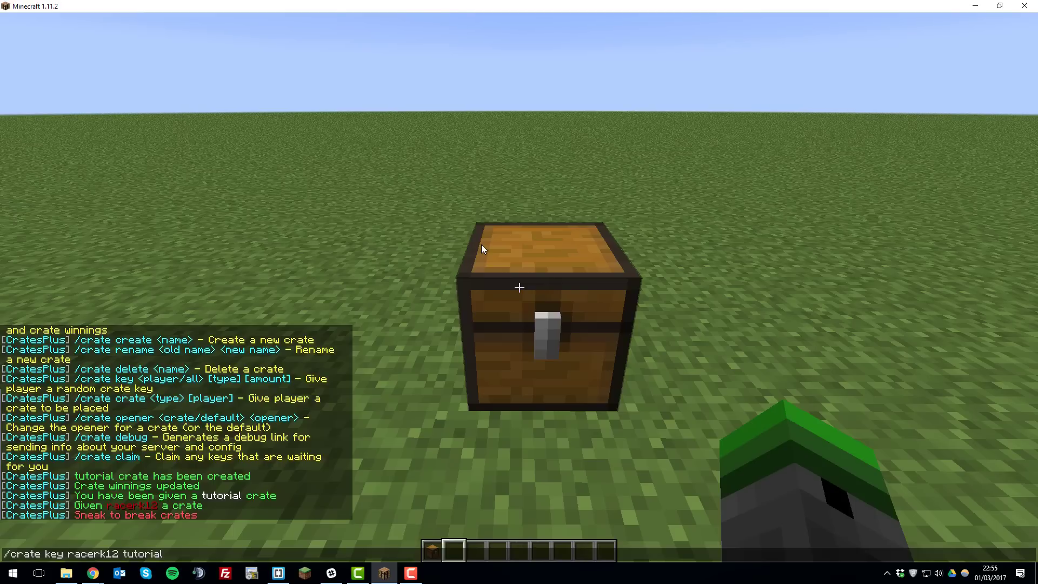
key(Return)
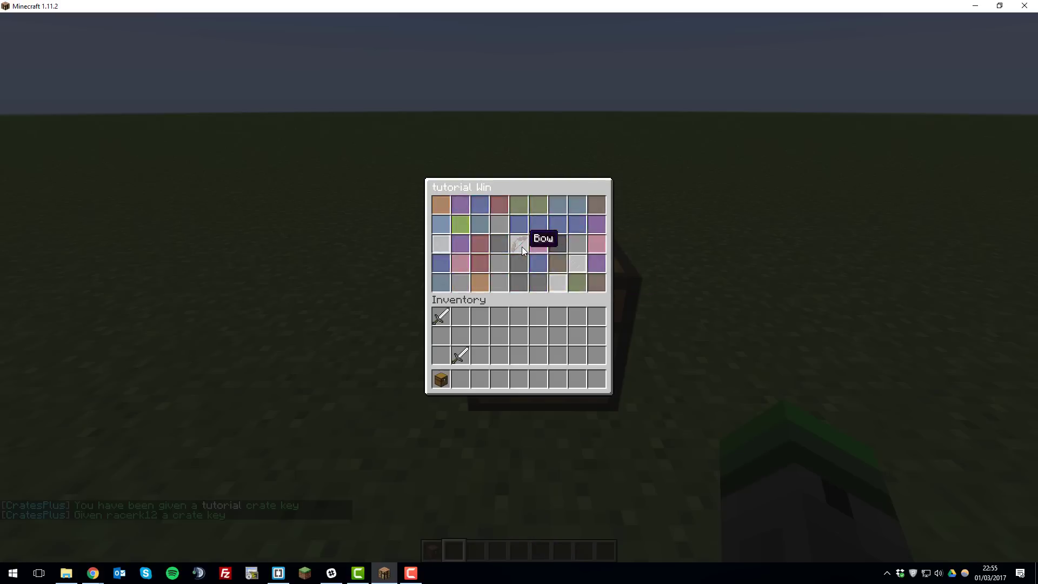
key(Escape)
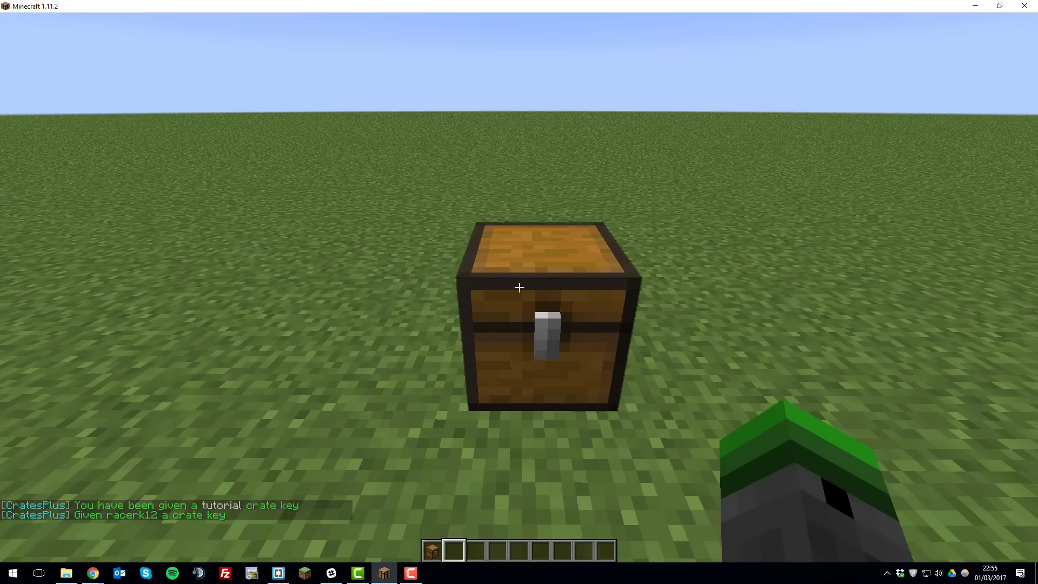
key(2)
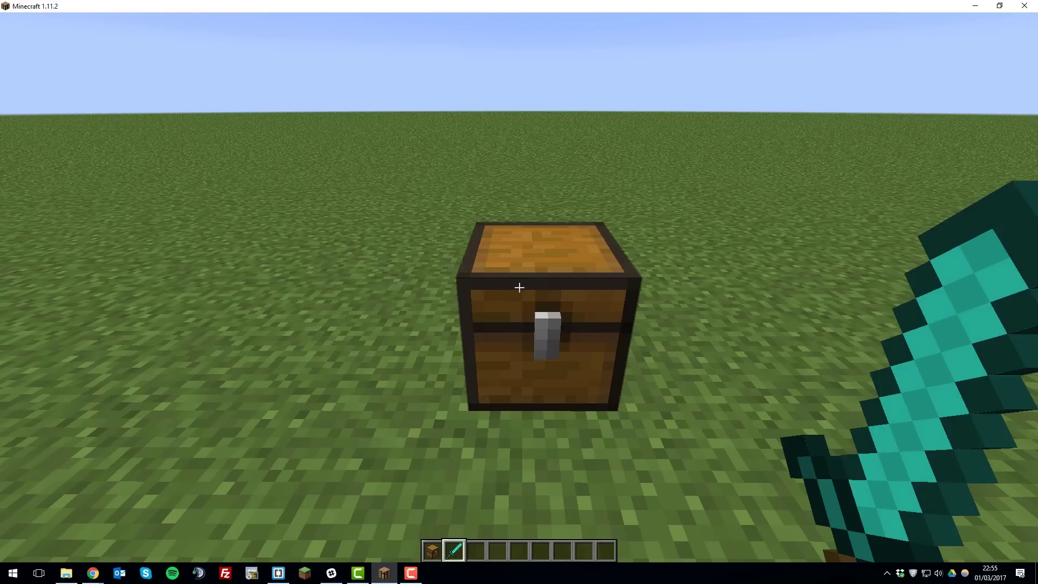
text(/cra)
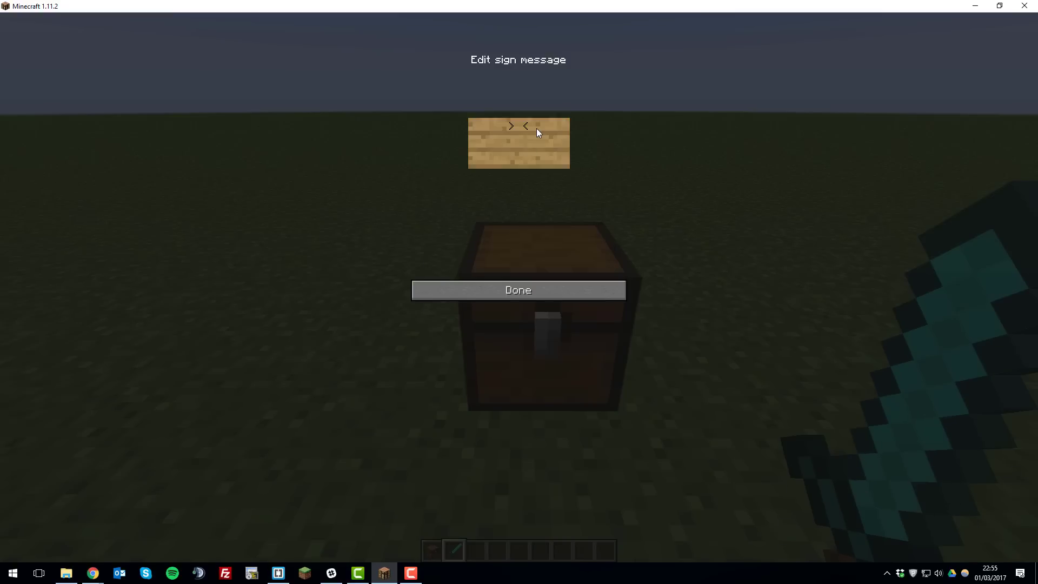
Step: Rename the tutorial crate to 'test' on the sign and reopen the Edit test Crate menu
text(test)
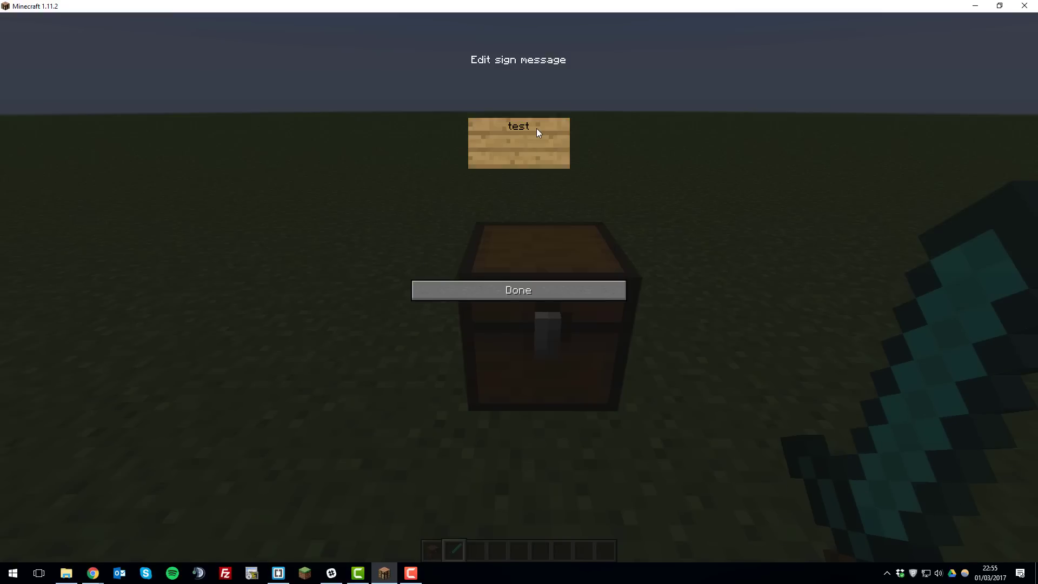
click(518, 290)
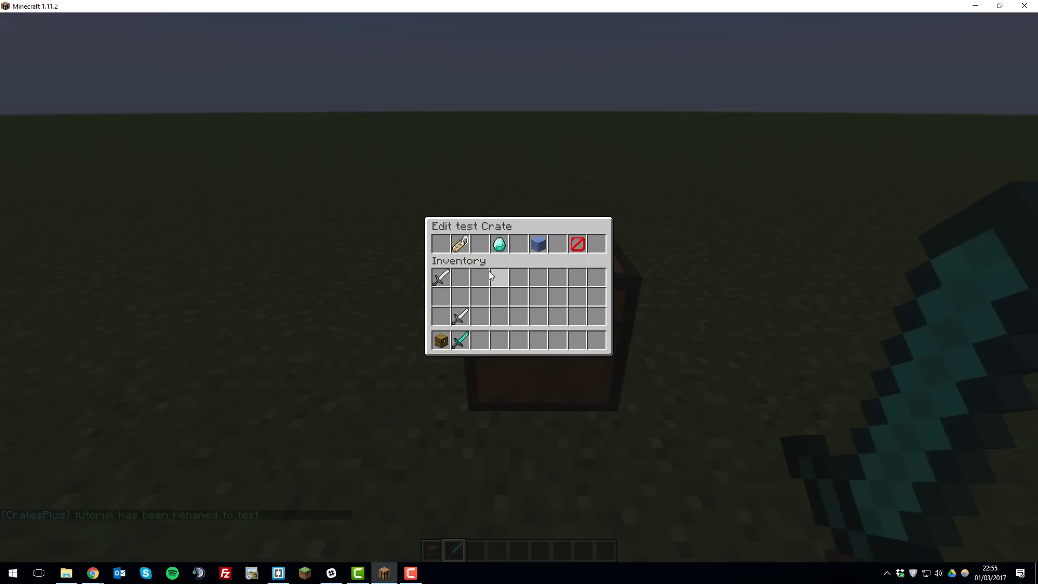
mouse_move(461, 244)
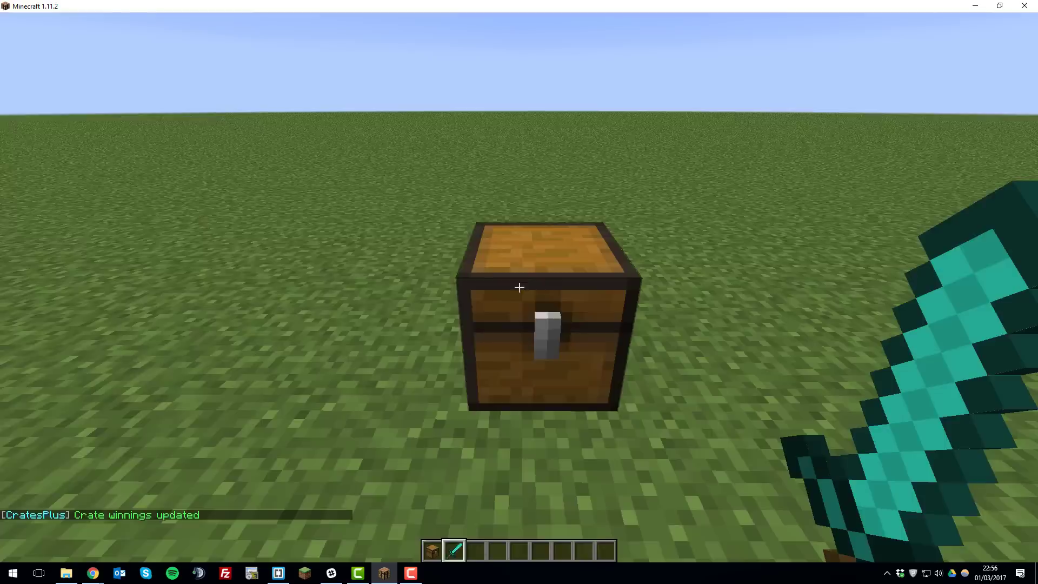
right_click(519, 287)
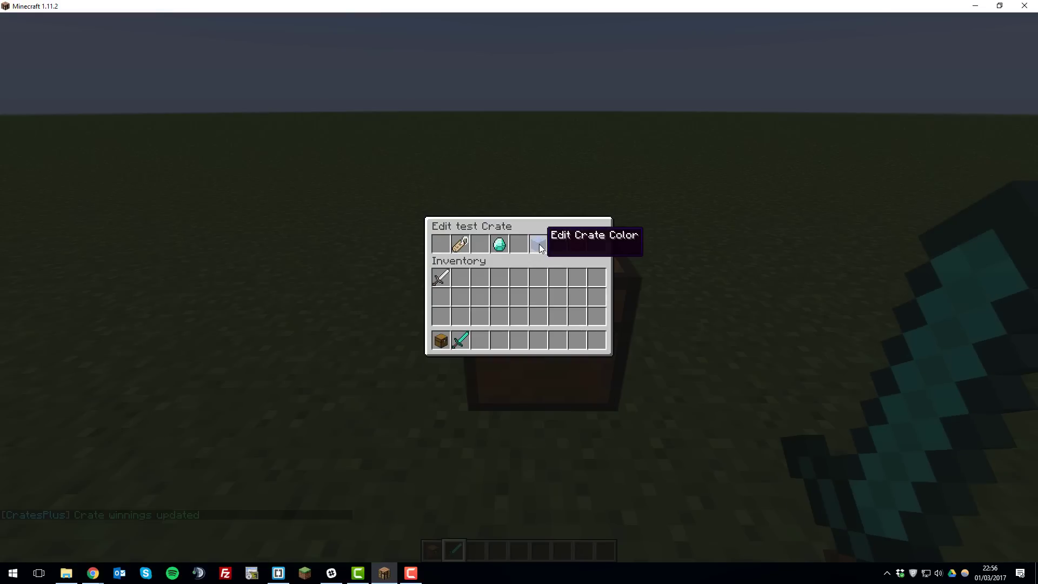
mouse_move(576, 244)
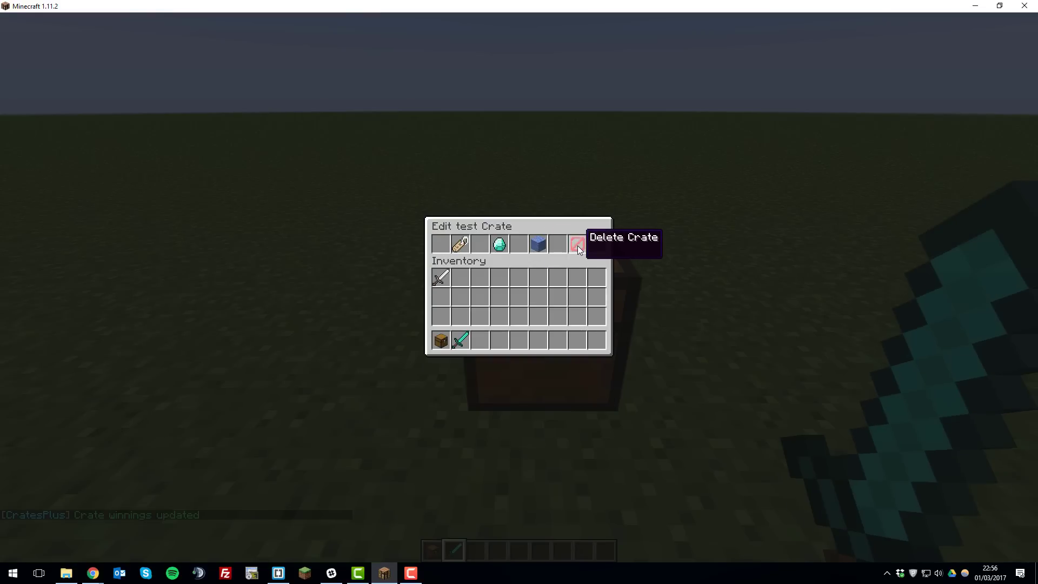
click(577, 244)
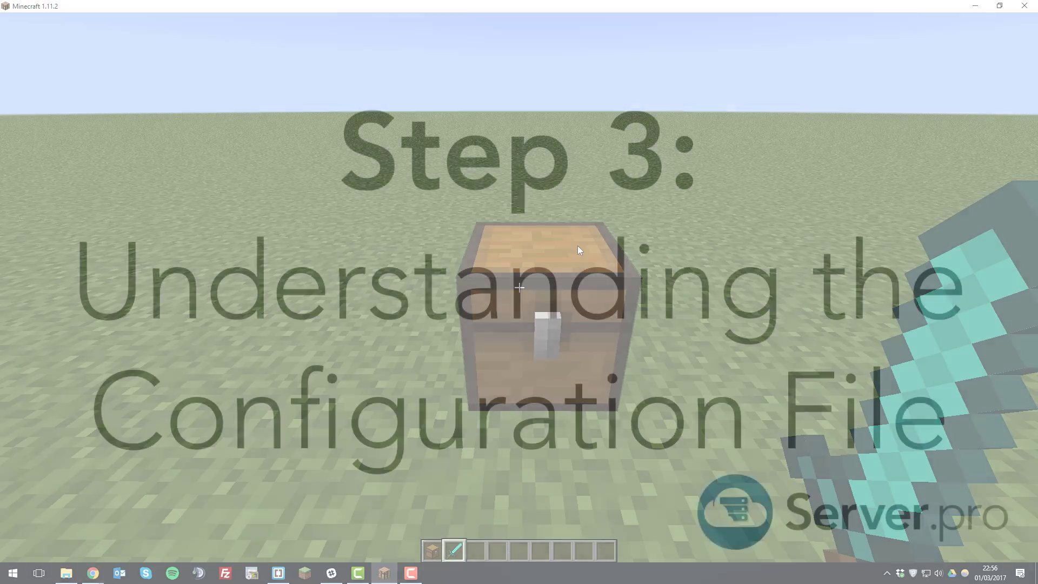
click(92, 574)
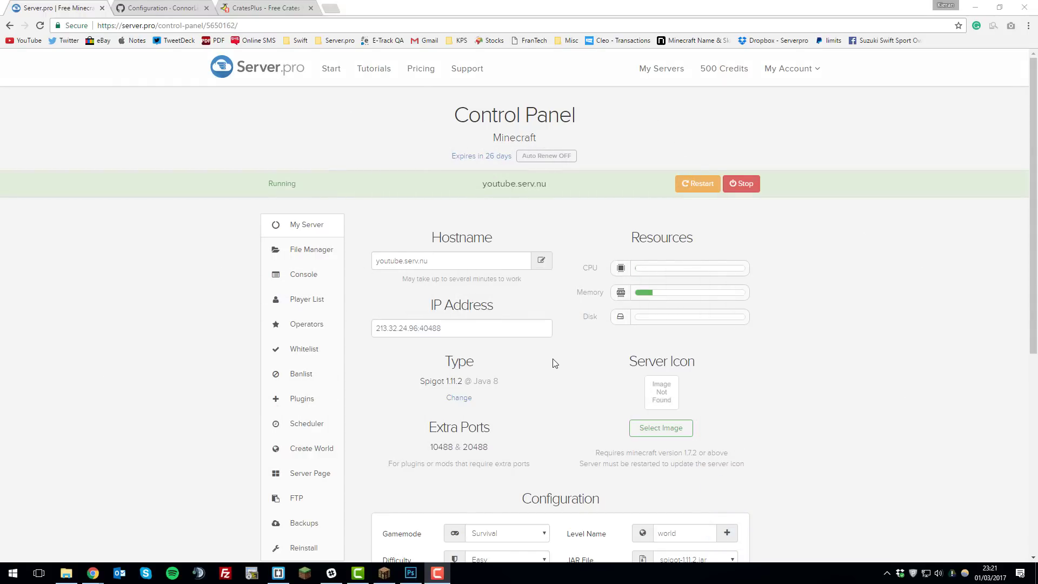
mouse_move(504, 369)
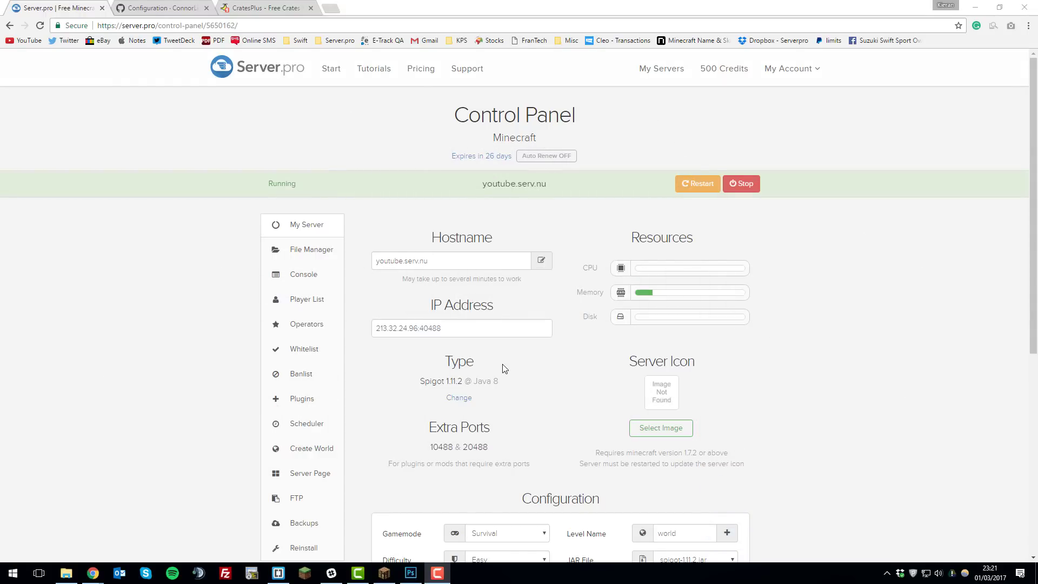
mouse_move(324, 254)
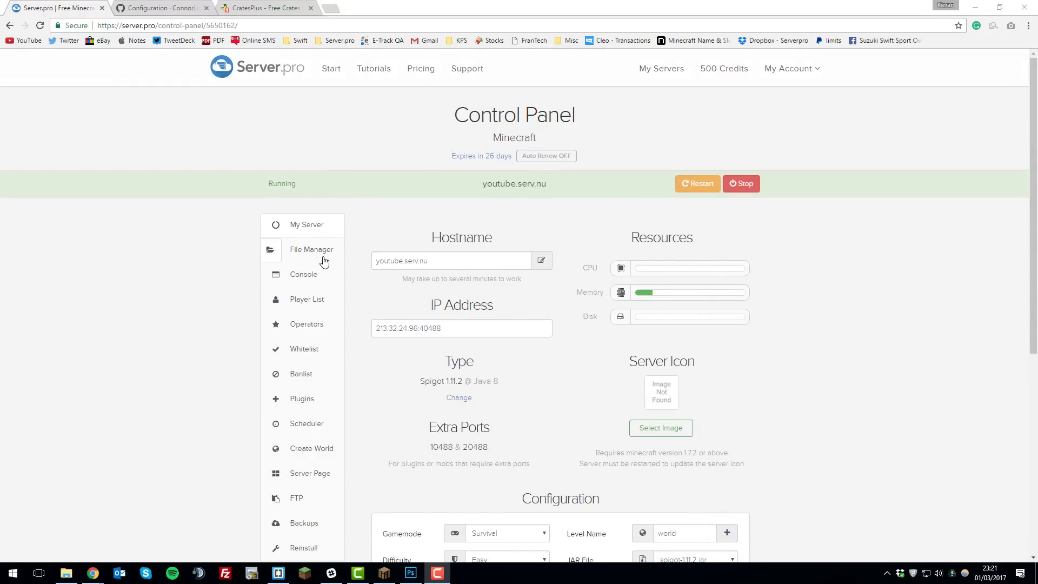
Step: Open the File Manager and browse to the plugins/CratesPlus folder
click(311, 249)
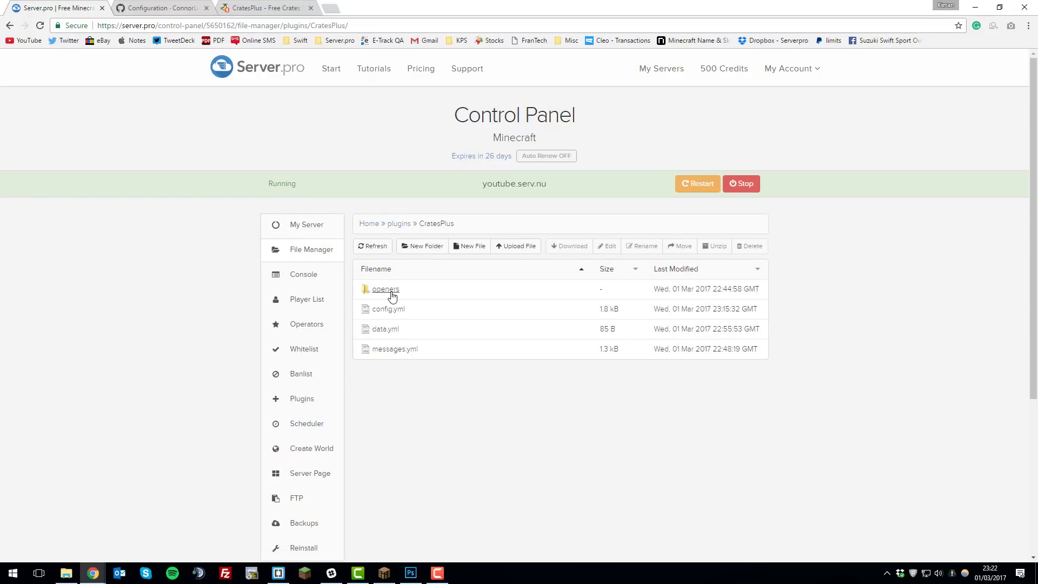
mouse_move(394, 314)
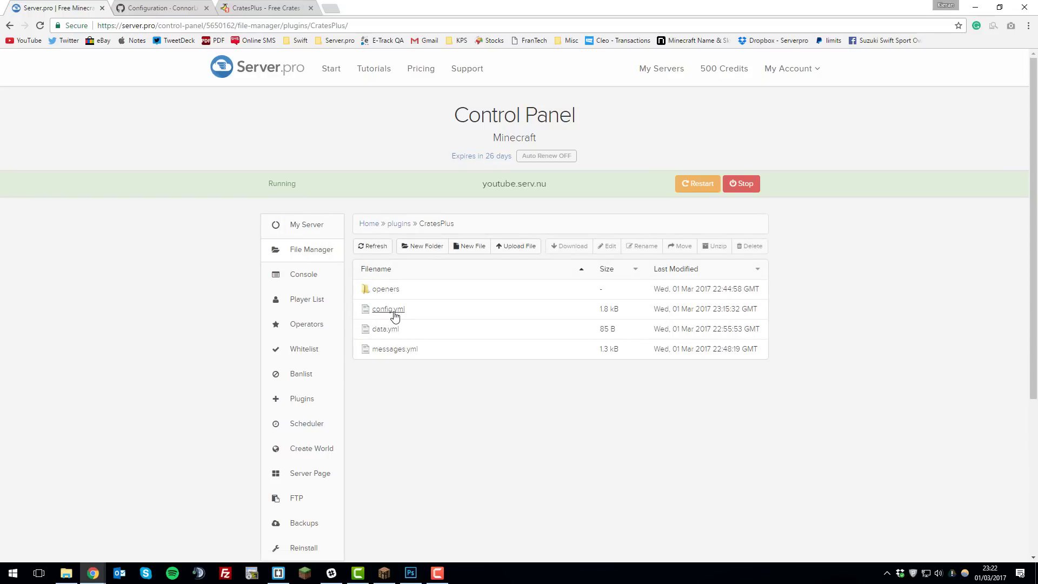
Step: Open config.yml and scroll through the test crate's settings and winnings
click(387, 309)
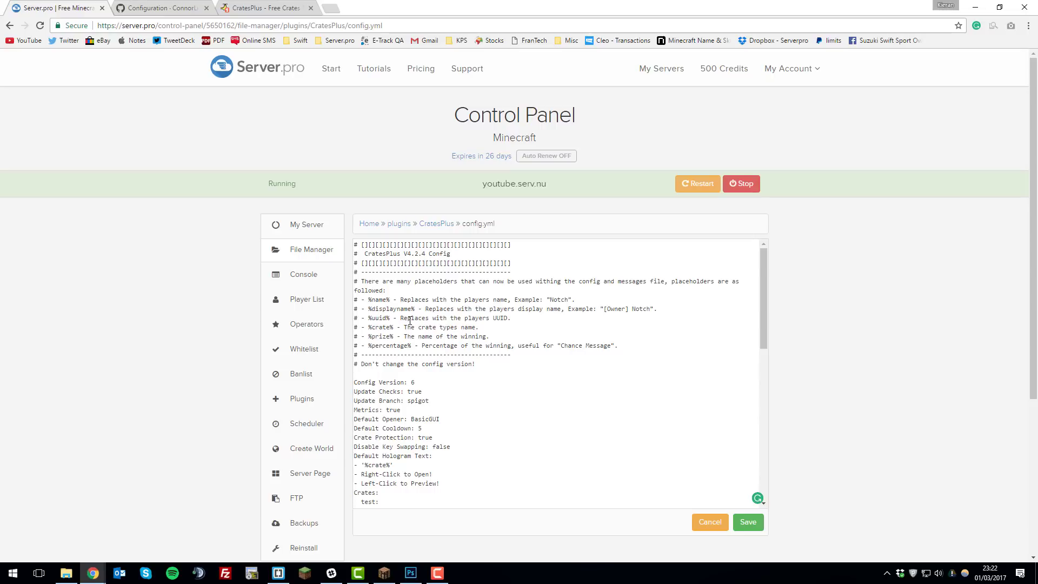
scroll(down, 3)
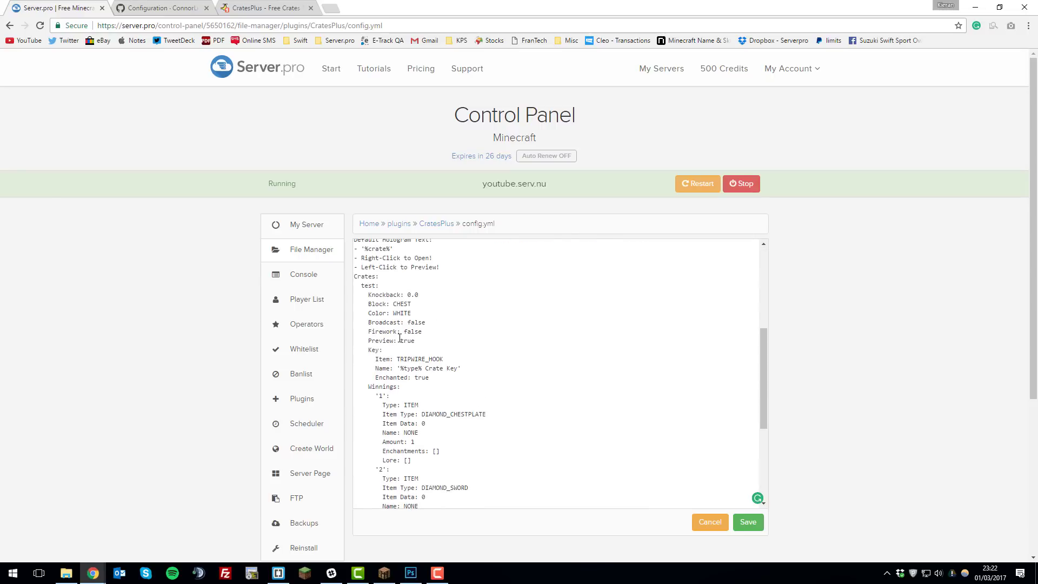
scroll(down, 3)
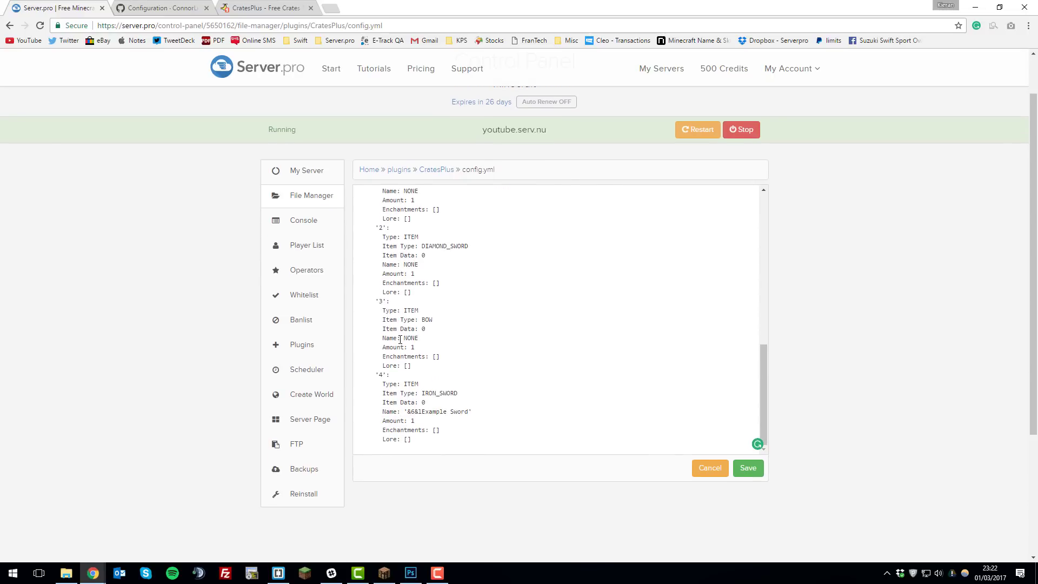
mouse_move(511, 364)
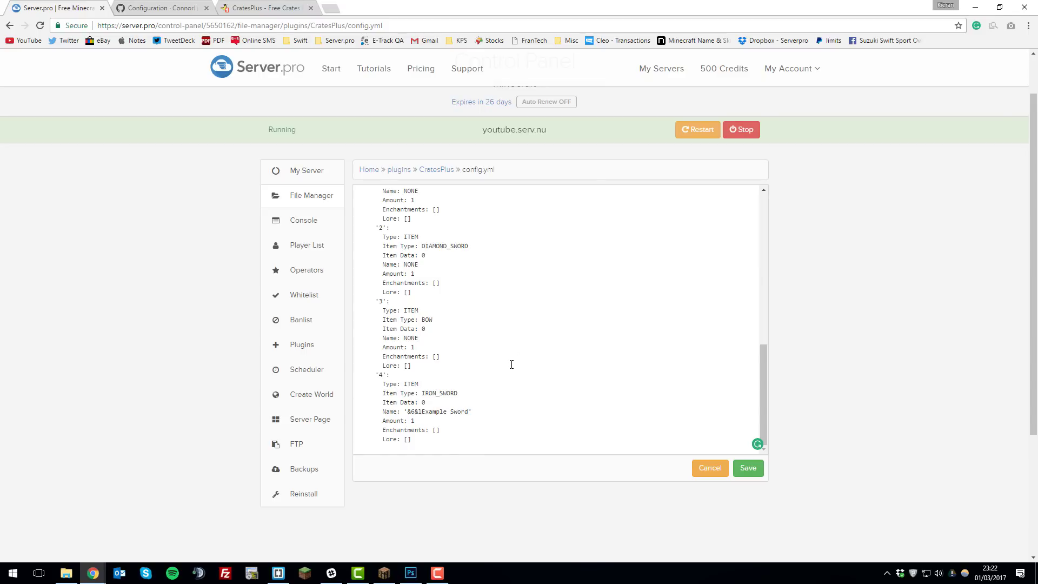
scroll(up, 3)
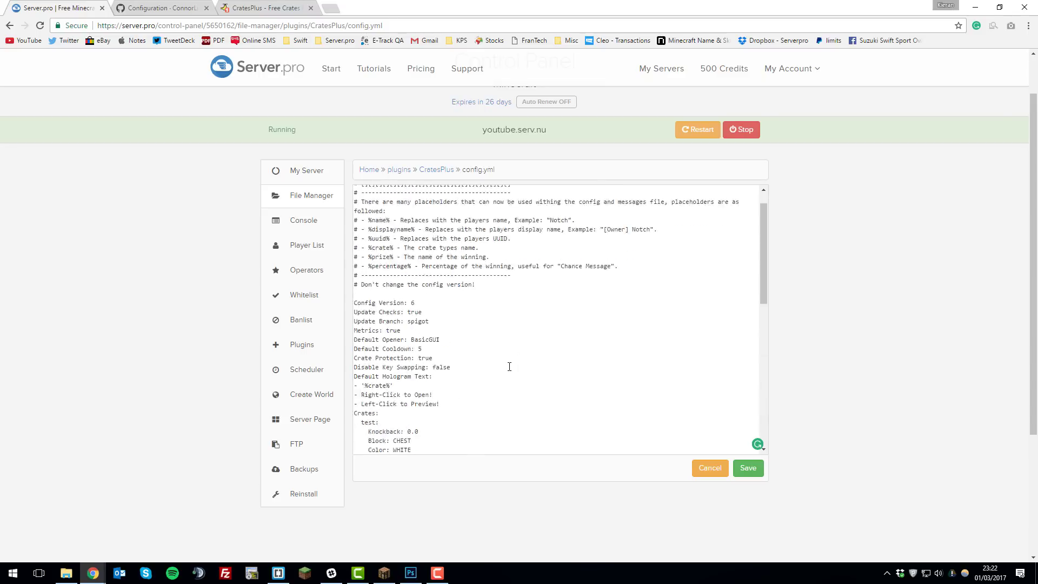
scroll(up, 3)
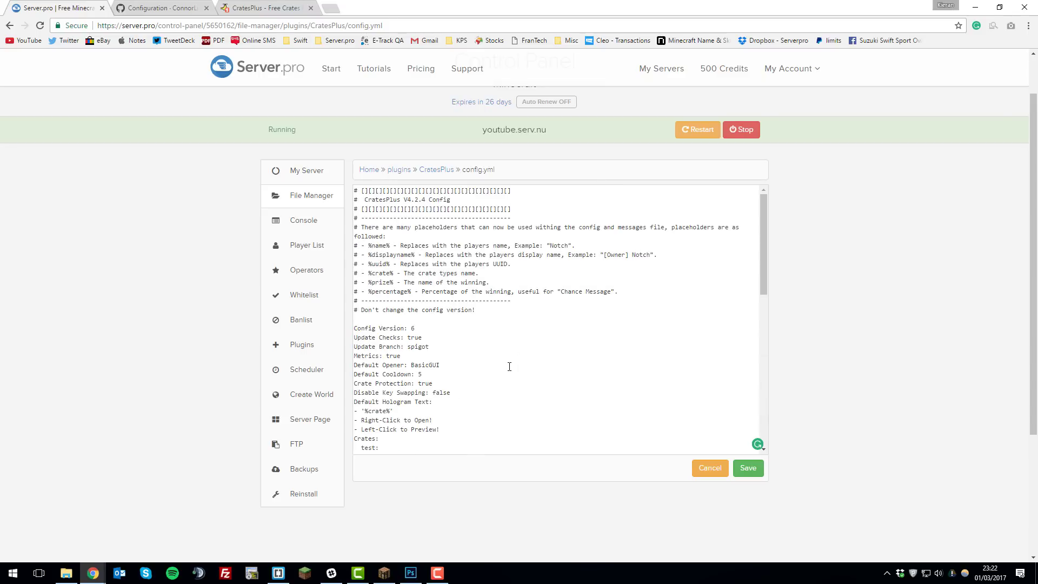